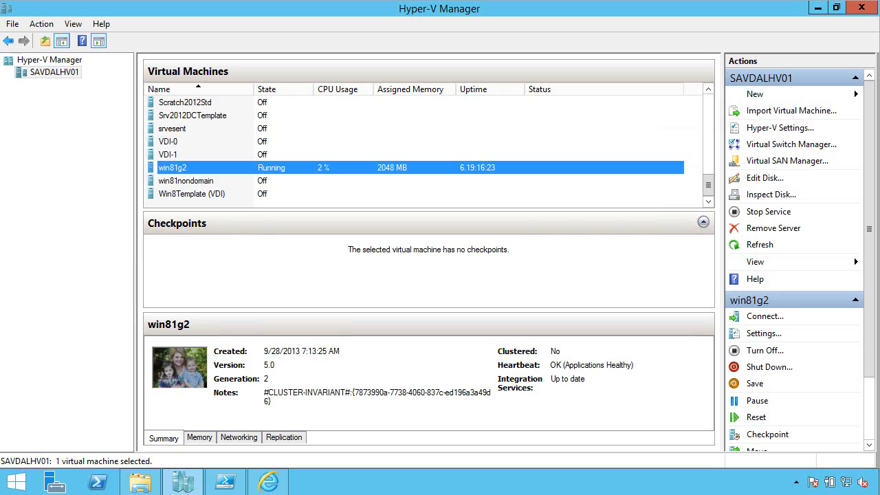
{"action": "mouse_move", "coordinate": [297, 102]}
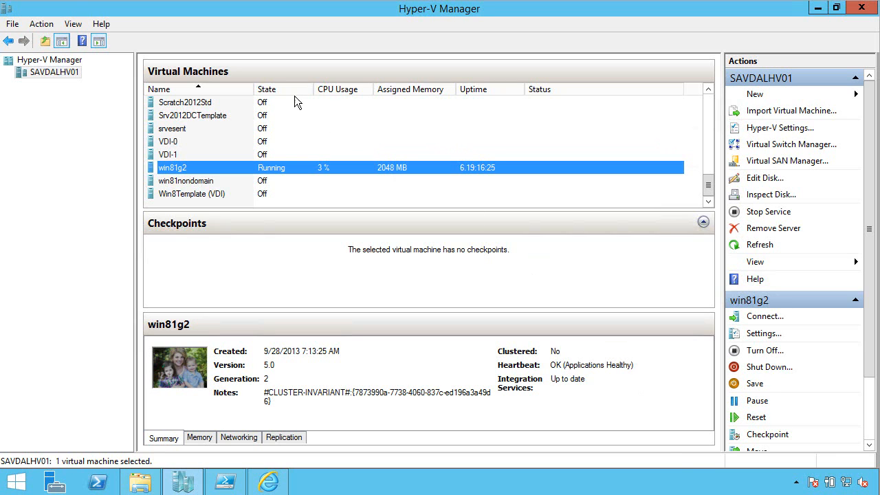
Open Settings for the running win81g2 virtual machine from its right-click menu
{"action": "right_click", "coordinate": [172, 167]}
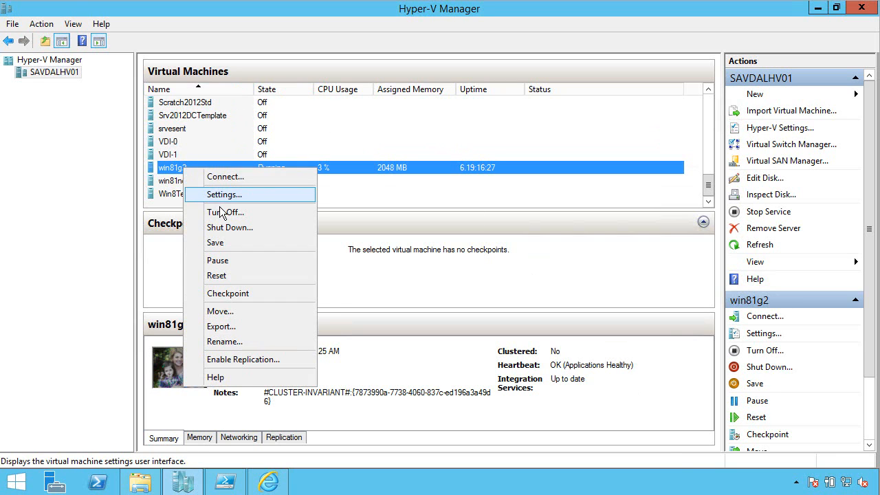
{"action": "left_click", "coordinate": [222, 194]}
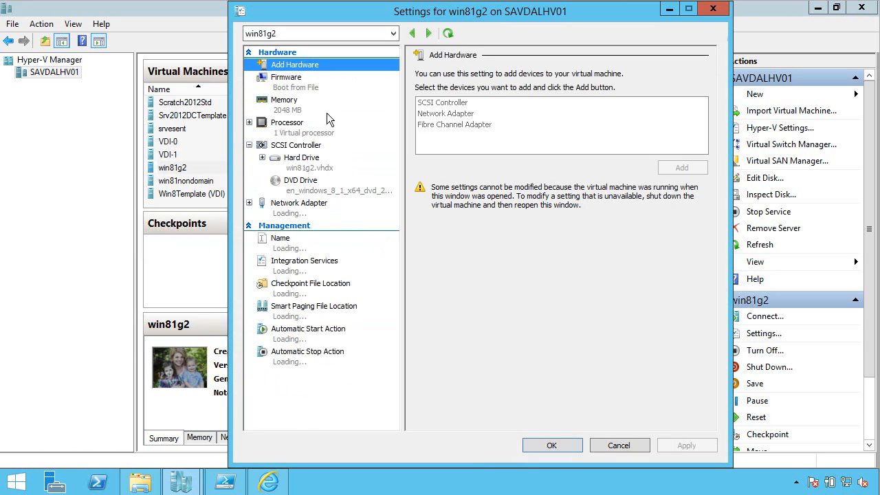
On win81g2's Processor page, try reserve 25 and limit 50, then restore 0 and 100
{"action": "left_click", "coordinate": [287, 122]}
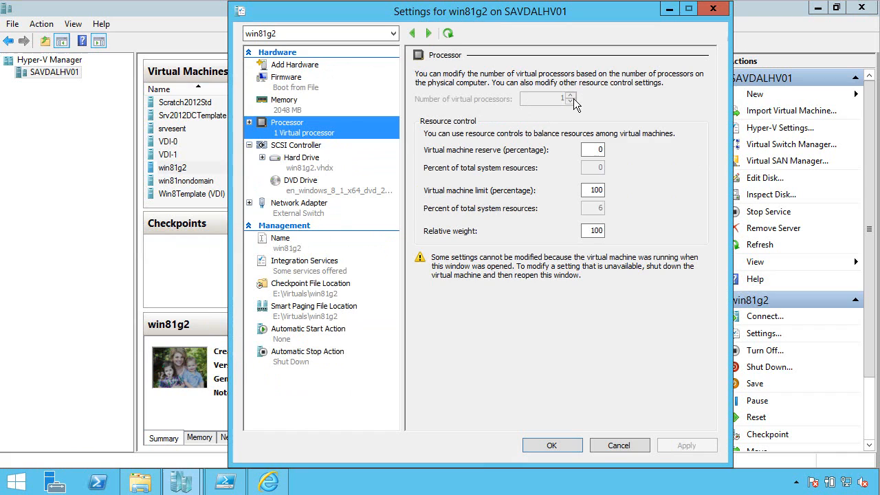
{"action": "mouse_move", "coordinate": [550, 121]}
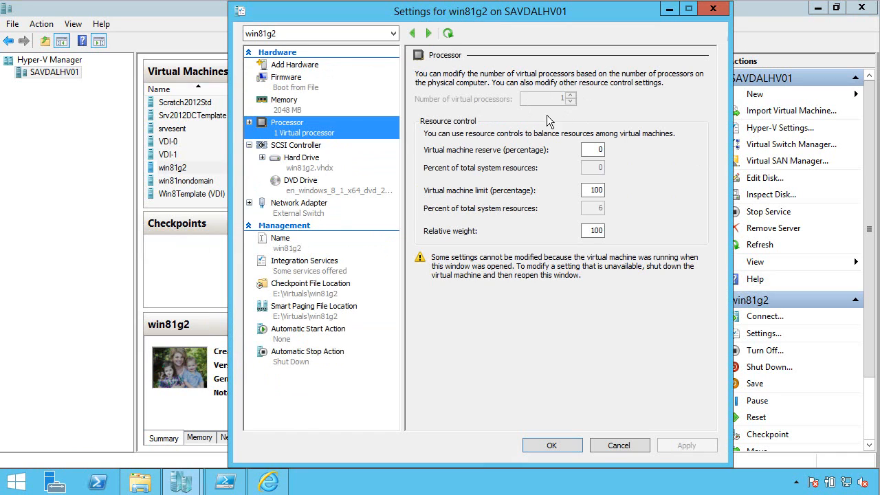
{"action": "mouse_move", "coordinate": [581, 111]}
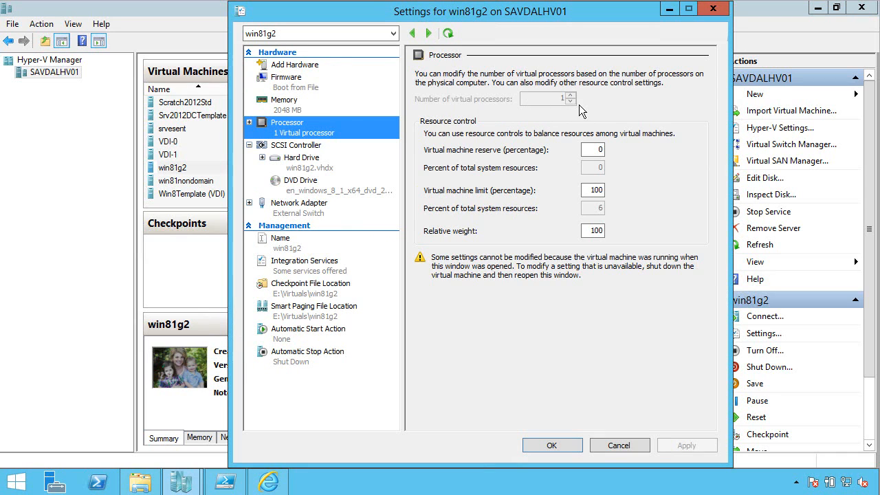
{"action": "mouse_move", "coordinate": [589, 106]}
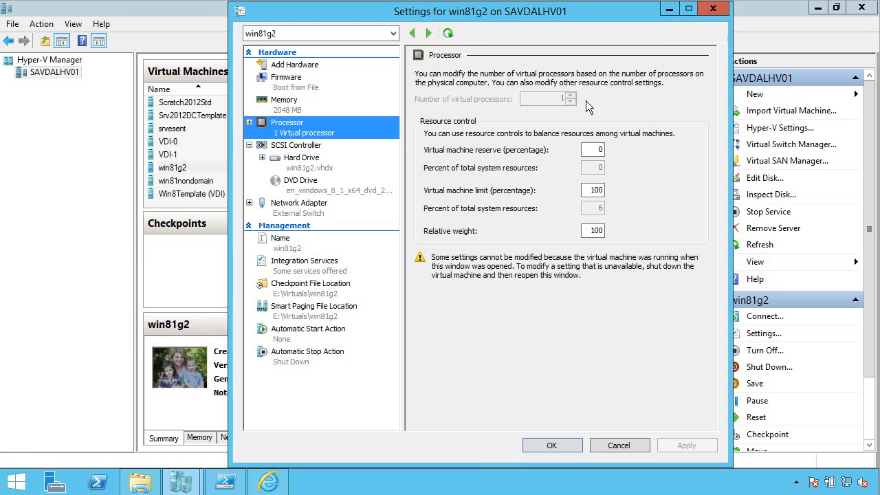
{"action": "mouse_move", "coordinate": [577, 158]}
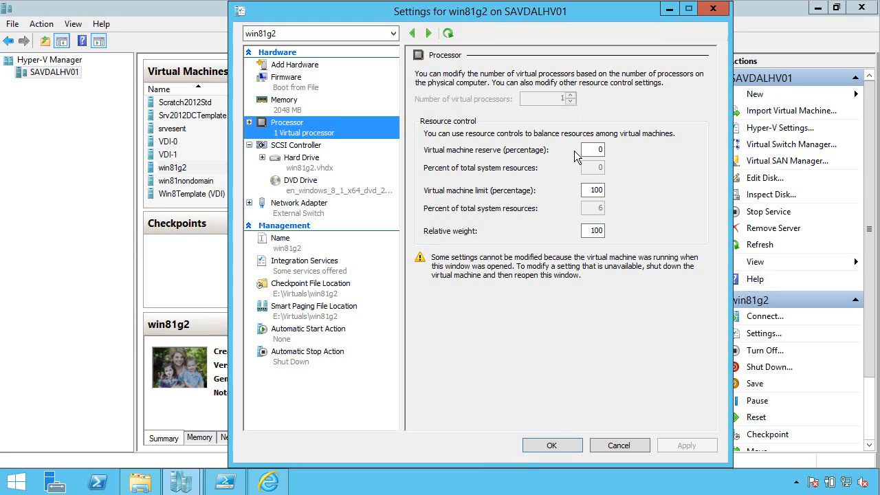
{"action": "left_click", "coordinate": [591, 150]}
{"action": "type", "text": "25"}
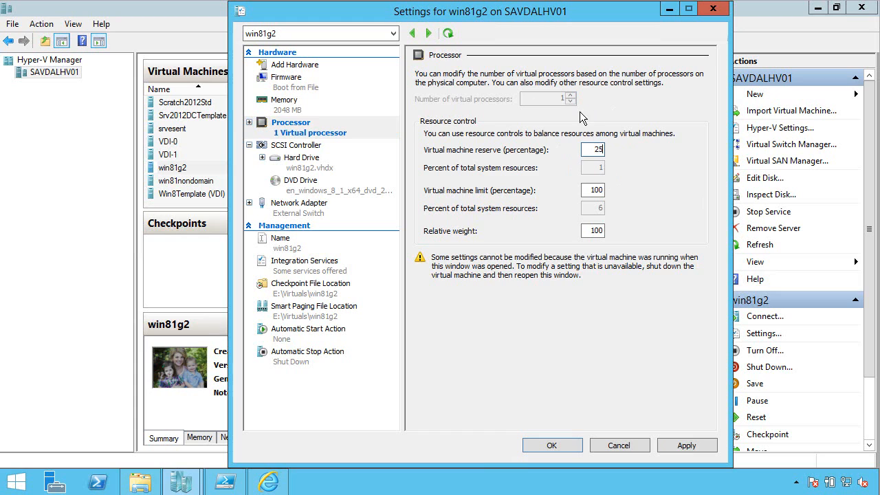
{"action": "left_click", "coordinate": [592, 190]}
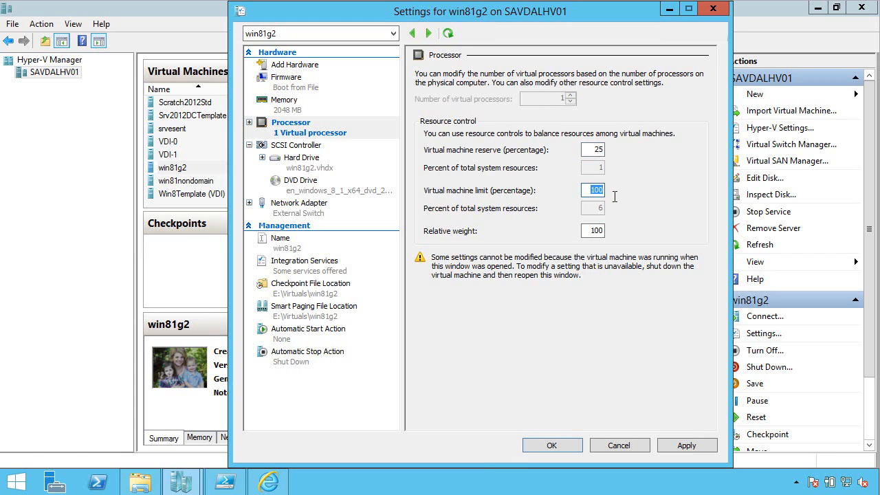
{"action": "mouse_move", "coordinate": [618, 203]}
{"action": "type", "text": "50"}
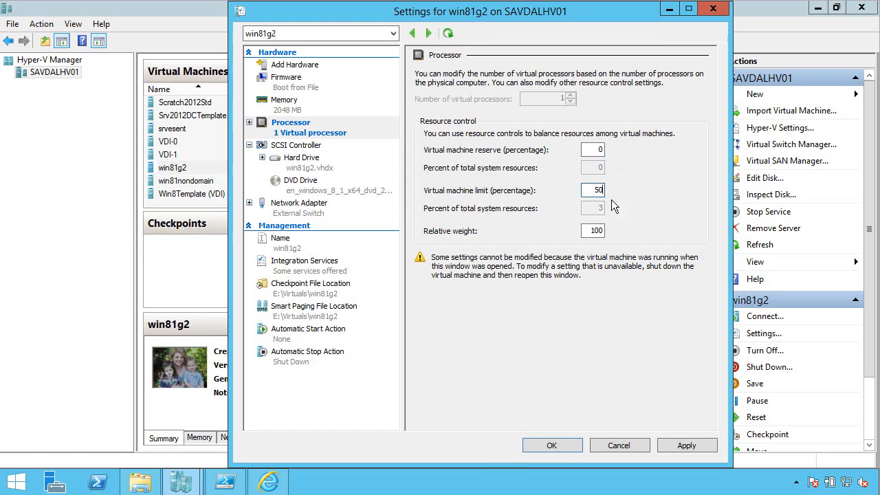
{"action": "mouse_move", "coordinate": [608, 225]}
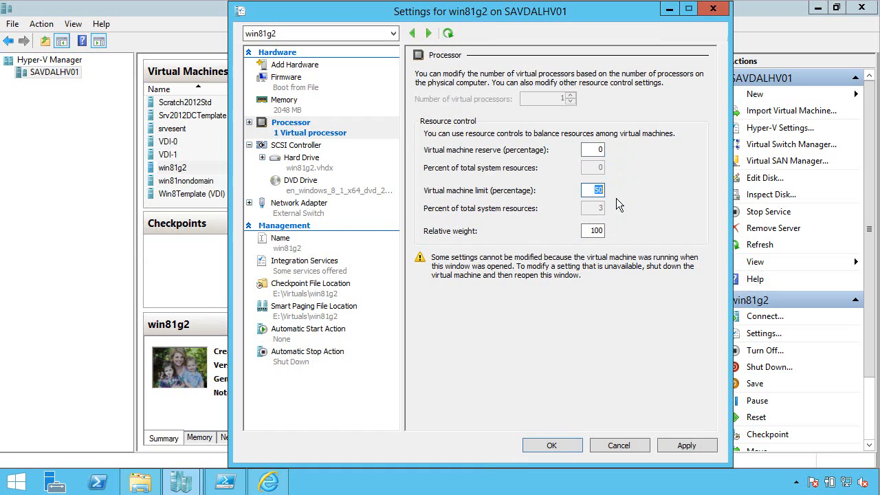
{"action": "type", "text": "100"}
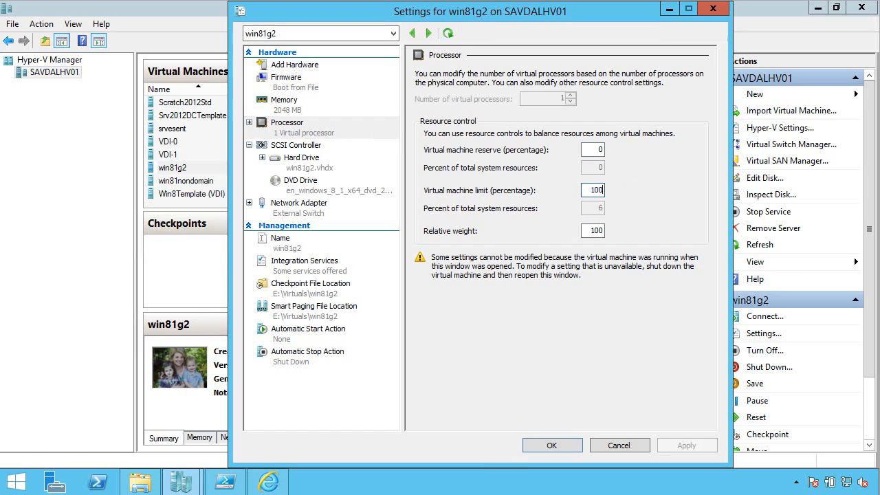
{"action": "mouse_move", "coordinate": [619, 205]}
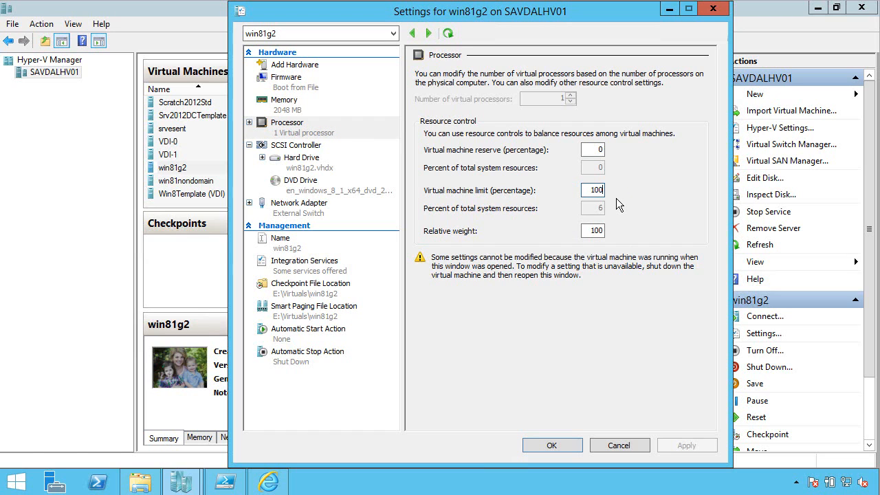
{"action": "mouse_move", "coordinate": [605, 224]}
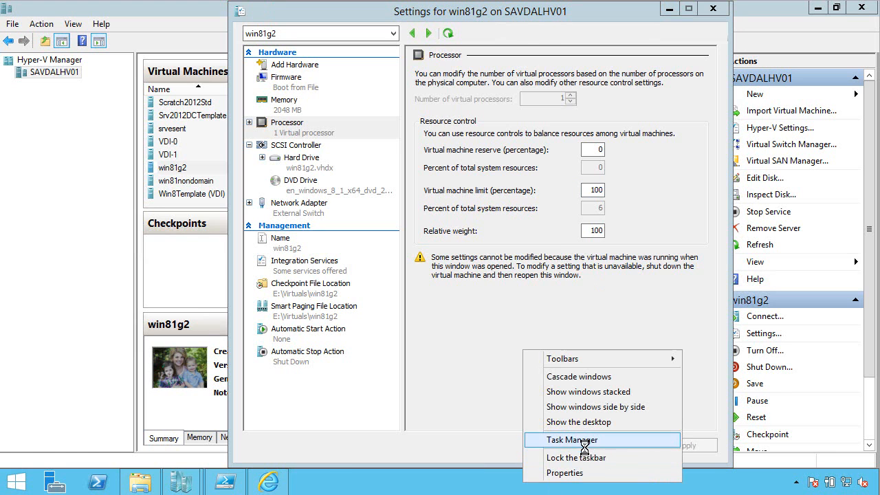
{"action": "left_click", "coordinate": [571, 439]}
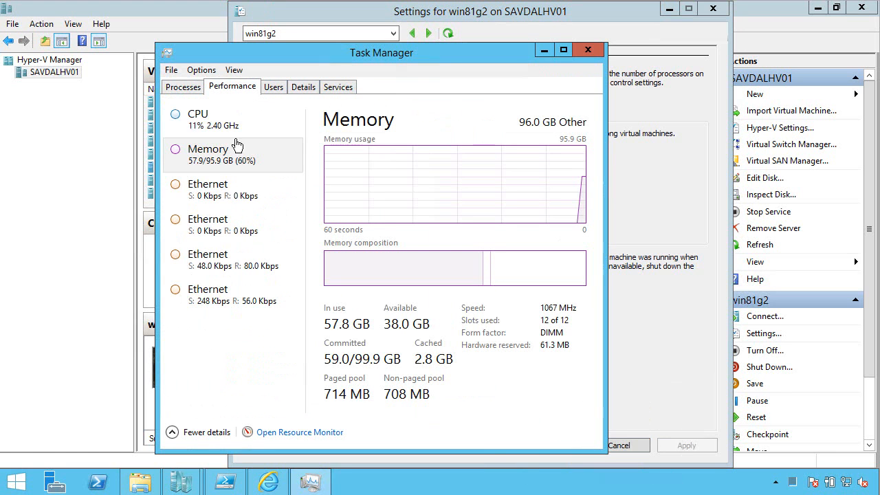
{"action": "left_click", "coordinate": [220, 119]}
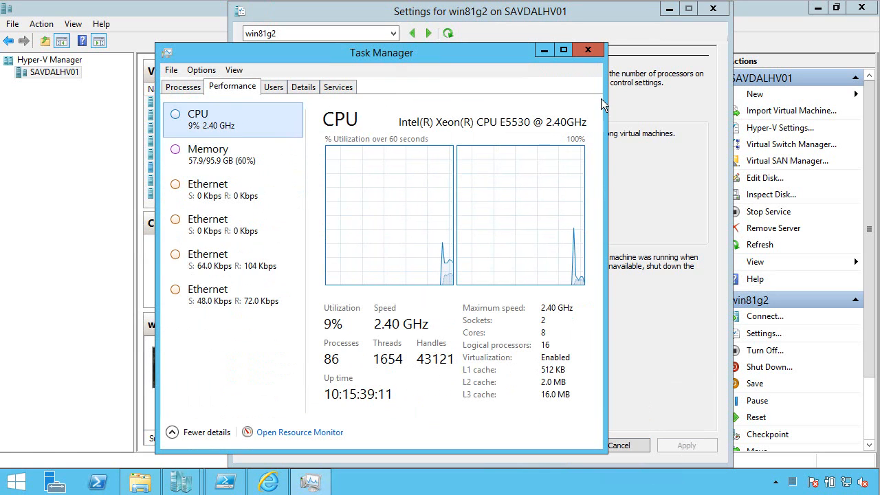
{"action": "left_click", "coordinate": [587, 49]}
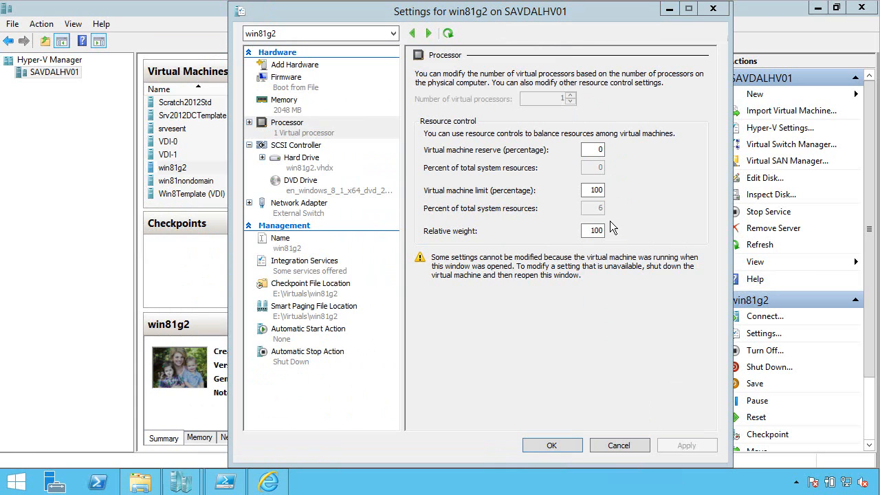
{"action": "mouse_move", "coordinate": [605, 224]}
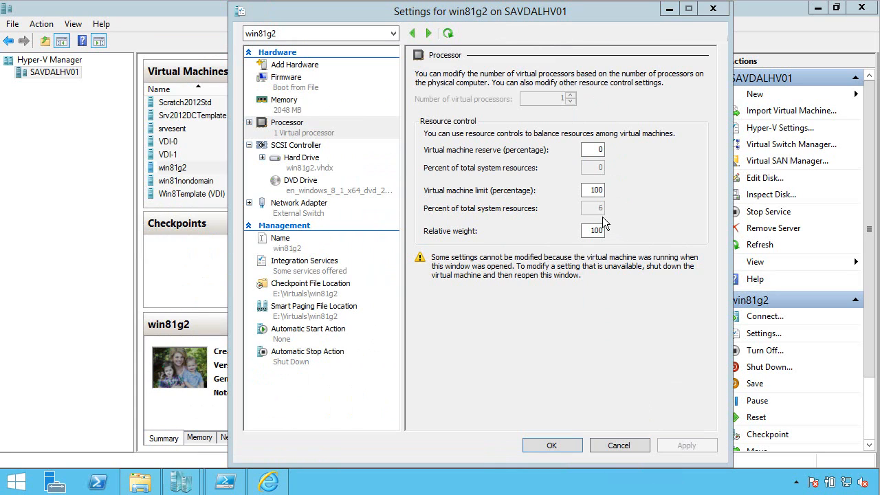
{"action": "mouse_move", "coordinate": [583, 90]}
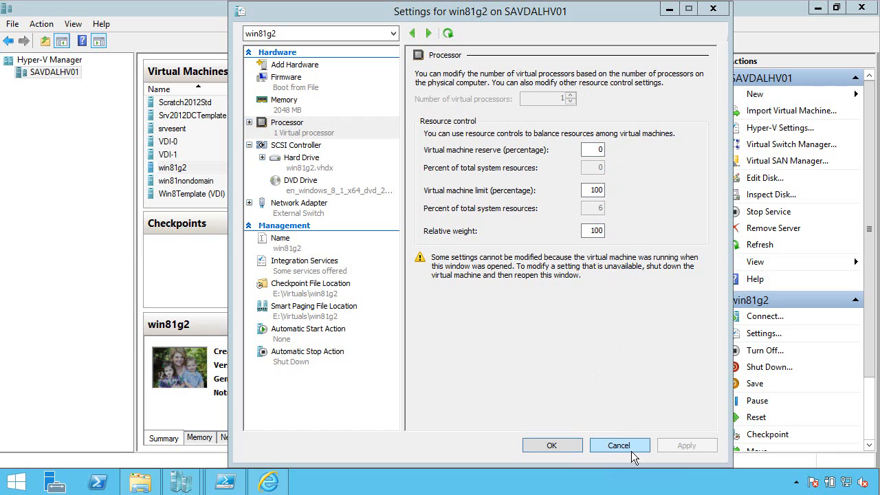
Discard win81g2's settings and open srvesent's Processor page via its Memory page
{"action": "left_click", "coordinate": [618, 445]}
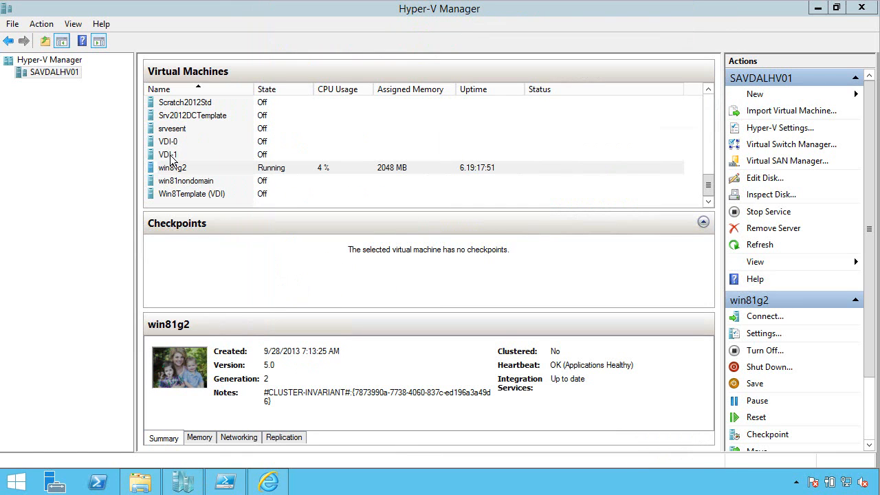
{"action": "left_click", "coordinate": [172, 128]}
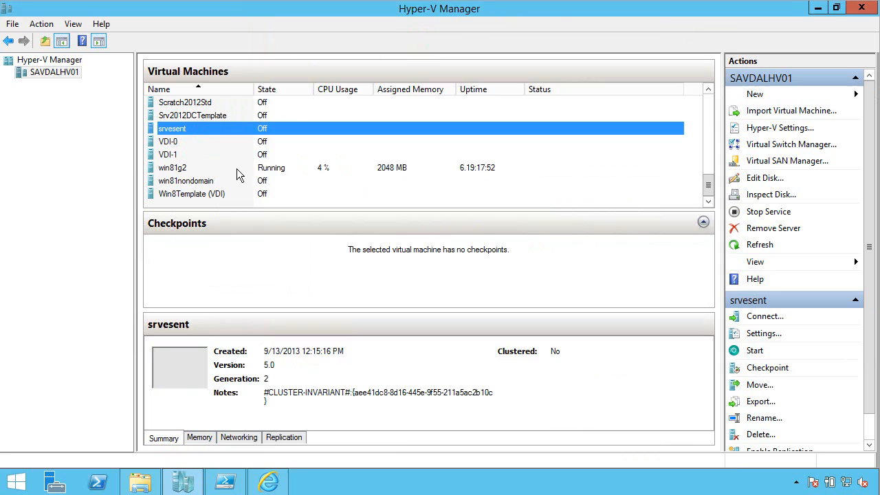
{"action": "left_click", "coordinate": [763, 333]}
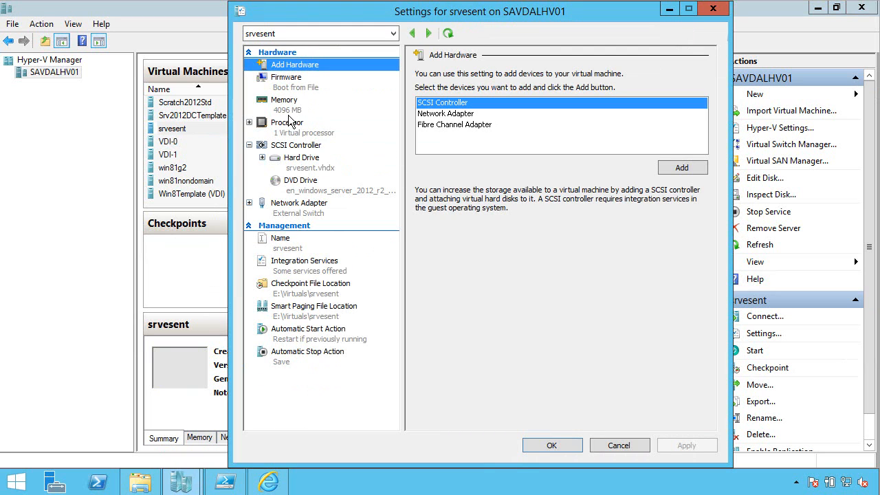
{"action": "left_click", "coordinate": [284, 100]}
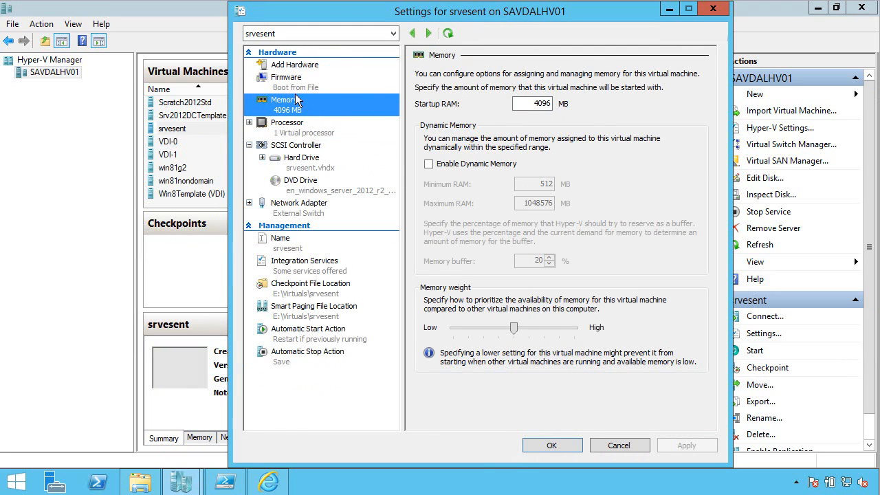
{"action": "left_click", "coordinate": [287, 122]}
{"action": "type", "text": "4"}
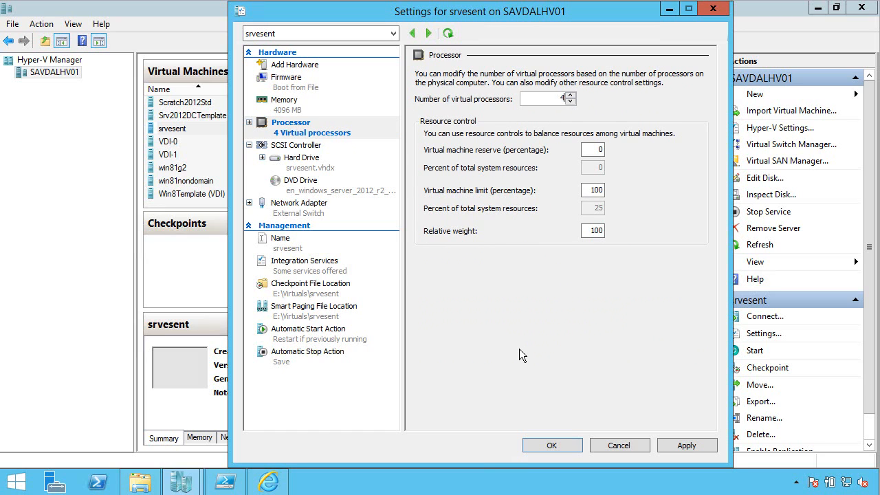
Try srvesent's processor limit at 5, 50, 74, 10, then 100, and cancel
{"action": "left_click", "coordinate": [593, 190]}
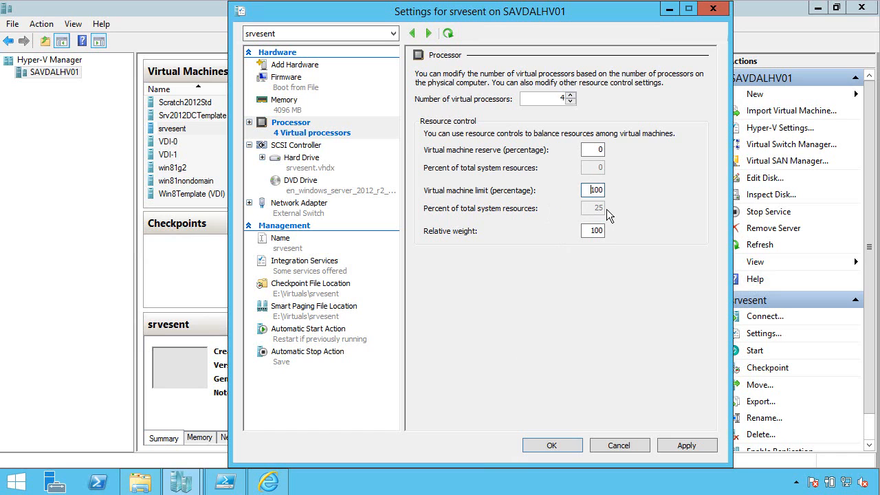
{"action": "mouse_move", "coordinate": [608, 238]}
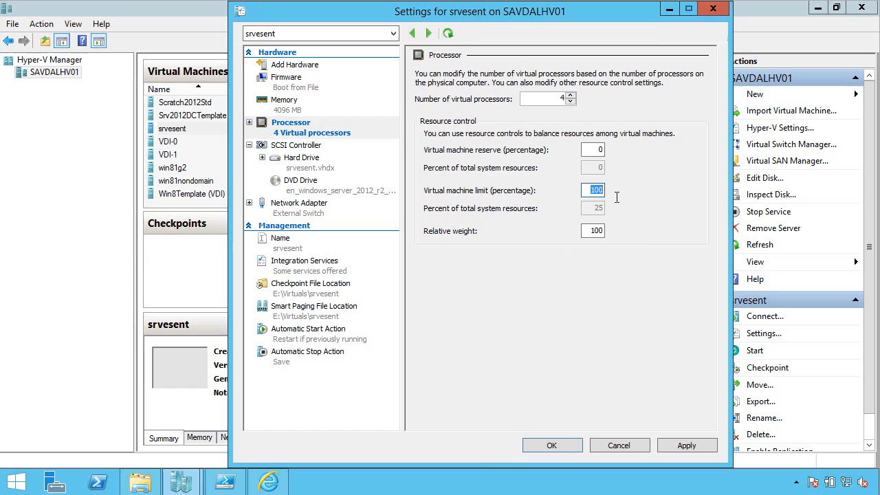
{"action": "type", "text": "5"}
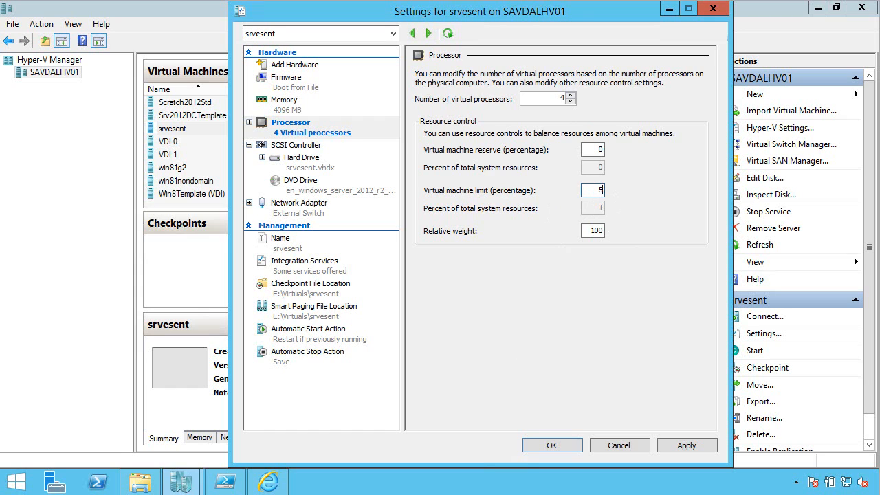
{"action": "type", "text": "0"}
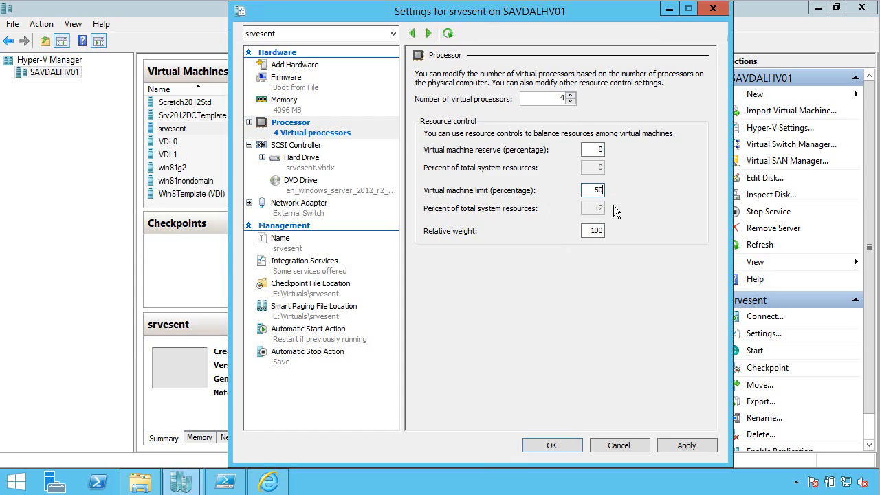
{"action": "mouse_move", "coordinate": [622, 197]}
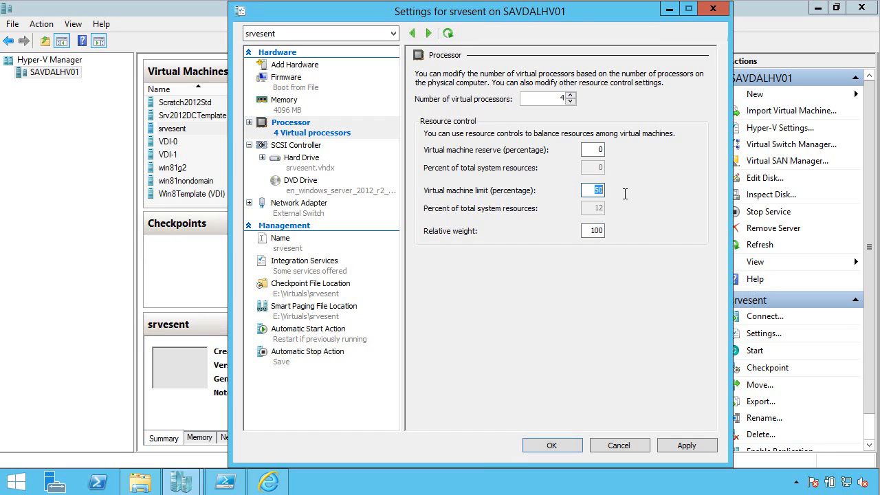
{"action": "type", "text": "74"}
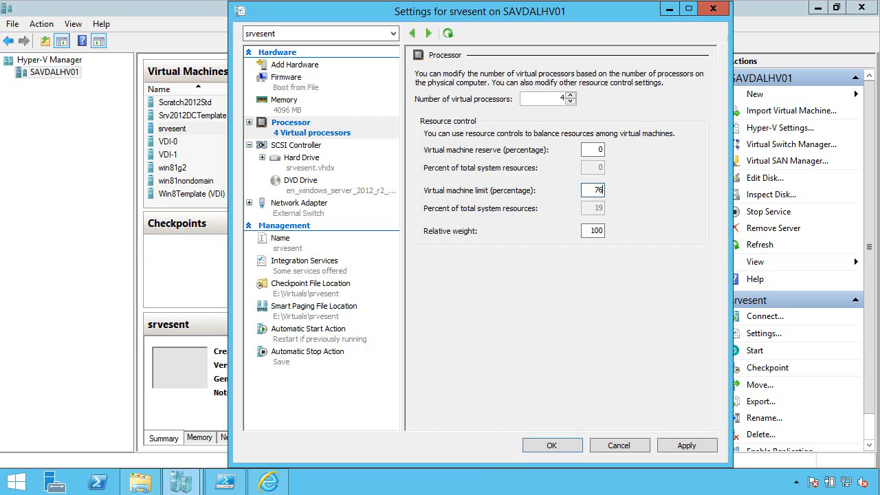
{"action": "type", "text": "10"}
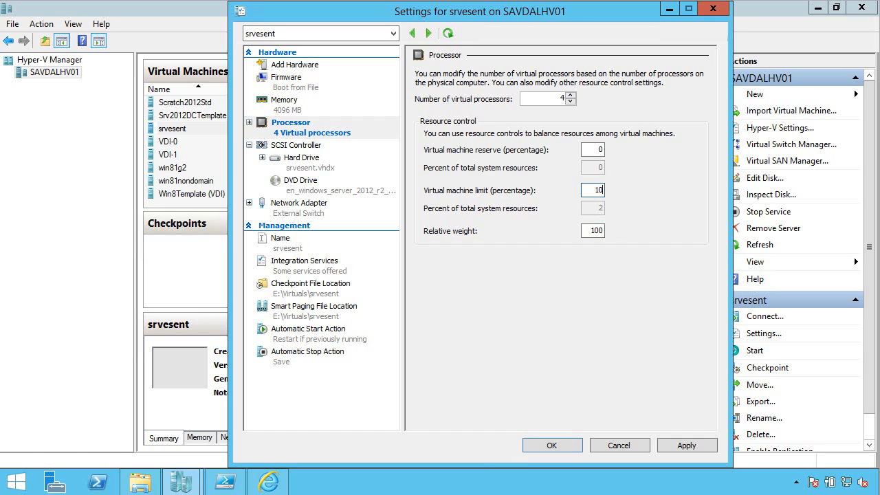
{"action": "type", "text": "100"}
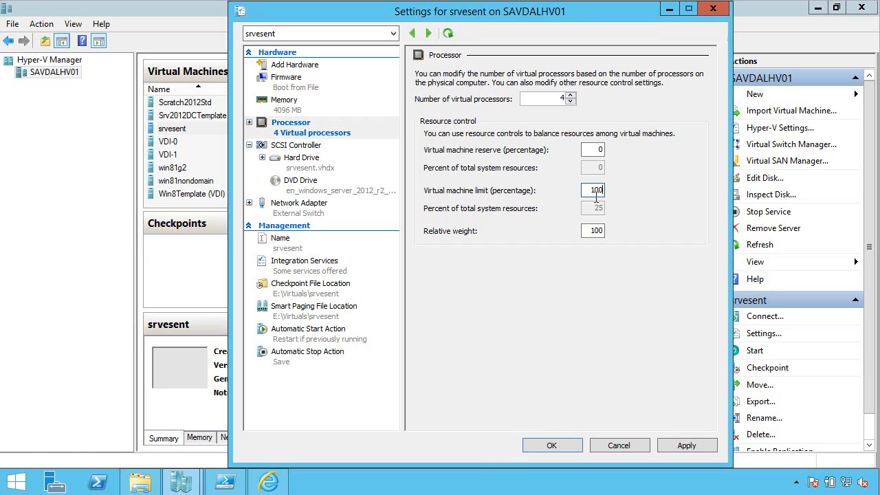
{"action": "mouse_move", "coordinate": [594, 265]}
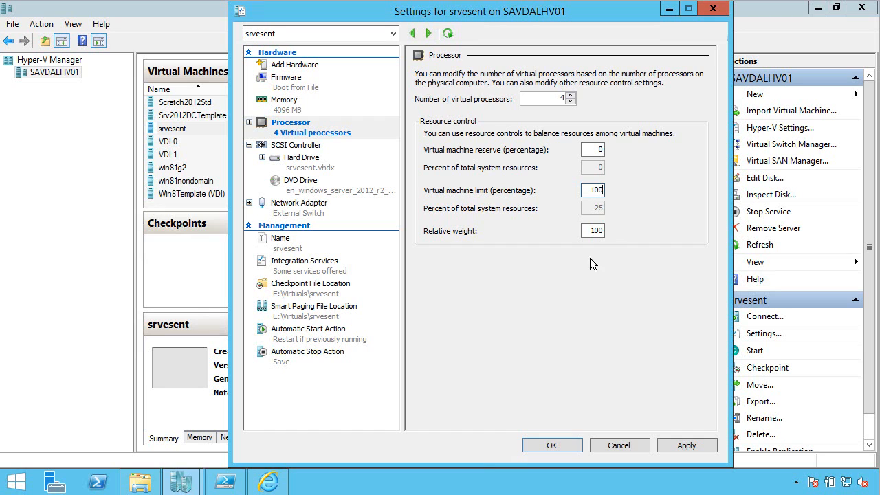
{"action": "left_click", "coordinate": [592, 230]}
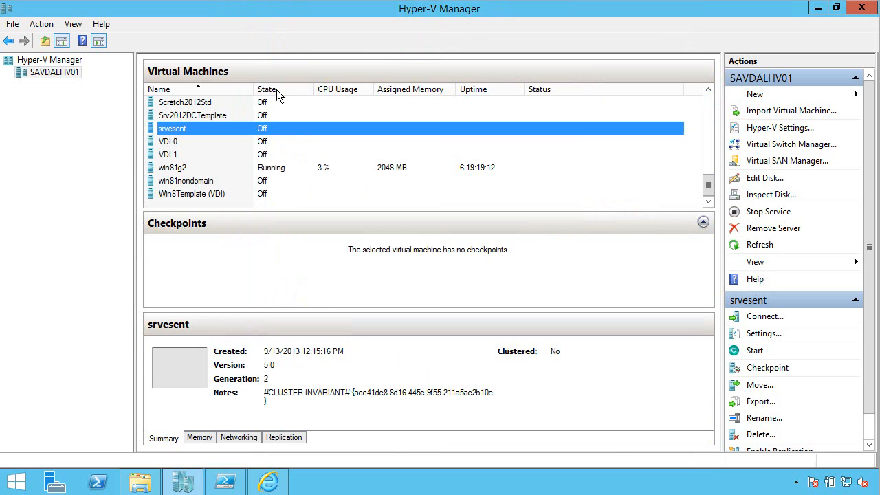
{"action": "left_click", "coordinate": [192, 115]}
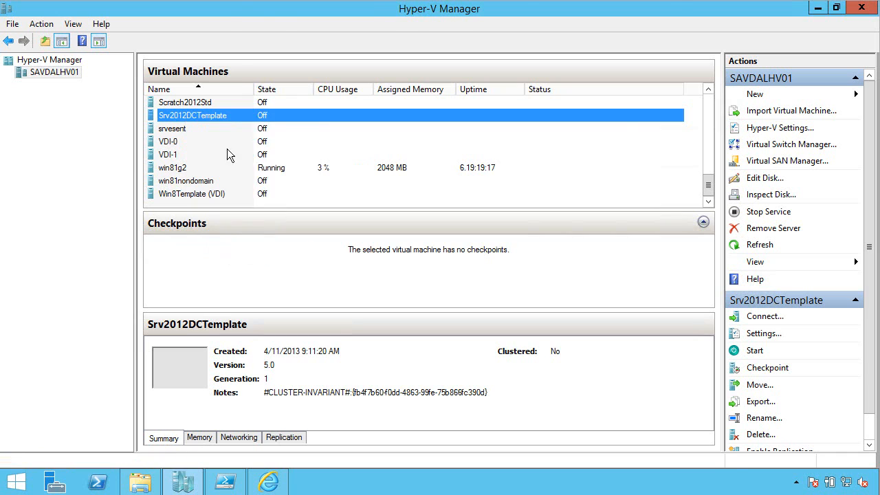
{"action": "left_click", "coordinate": [764, 332]}
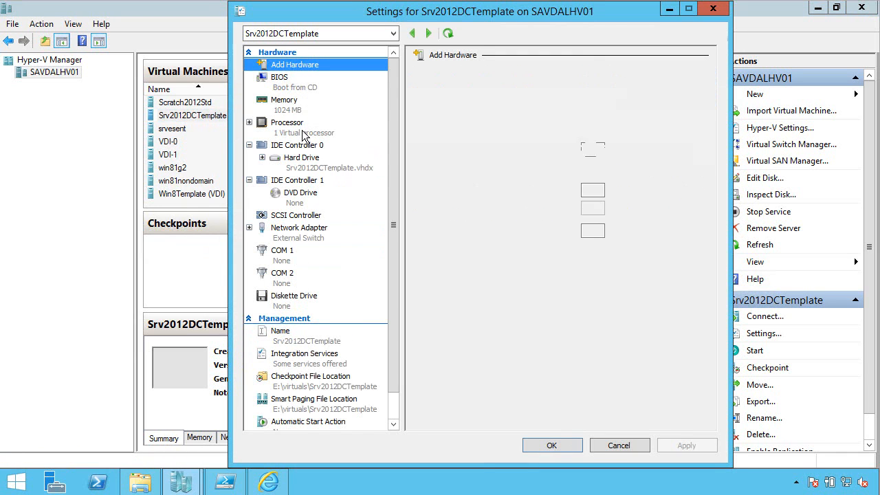
{"action": "left_click", "coordinate": [287, 122]}
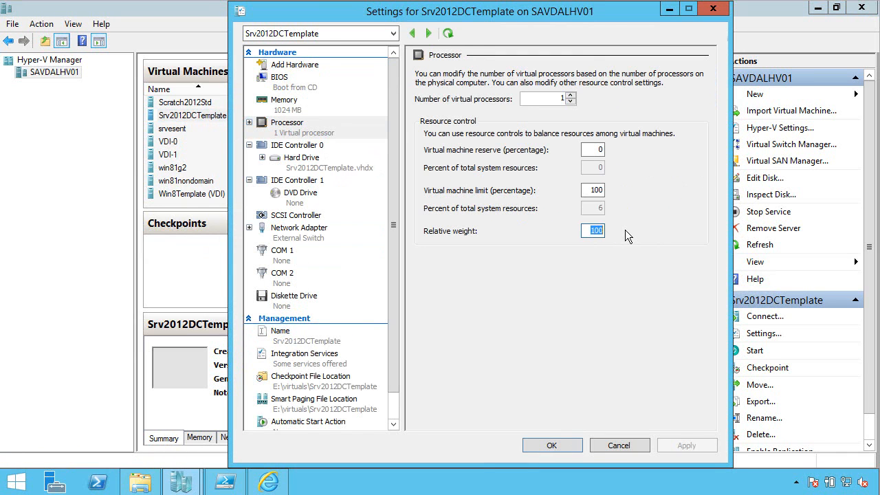
{"action": "type", "text": "200"}
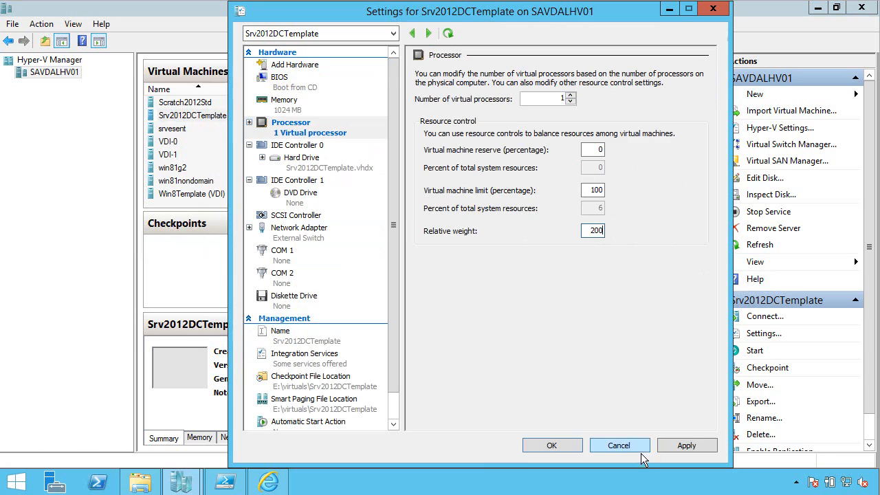
{"action": "left_click", "coordinate": [619, 445]}
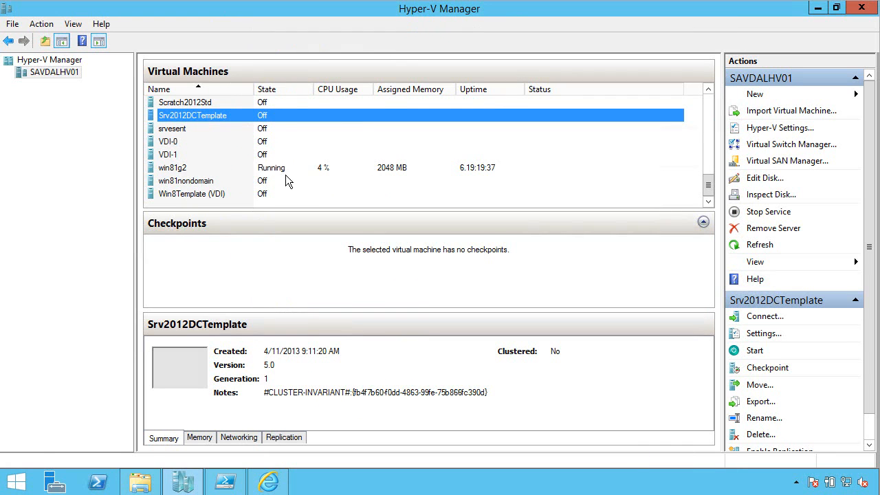
Select win81g2 and open its Settings from the Actions pane
{"action": "left_click", "coordinate": [173, 167]}
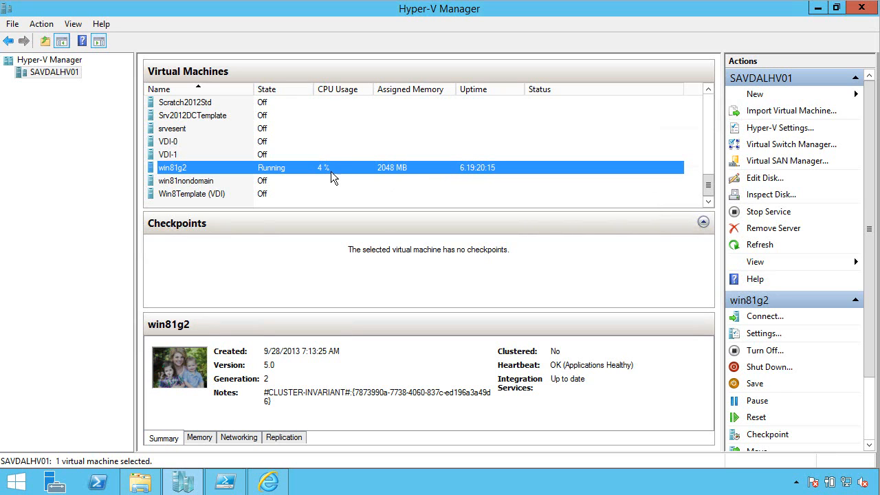
{"action": "mouse_move", "coordinate": [277, 183]}
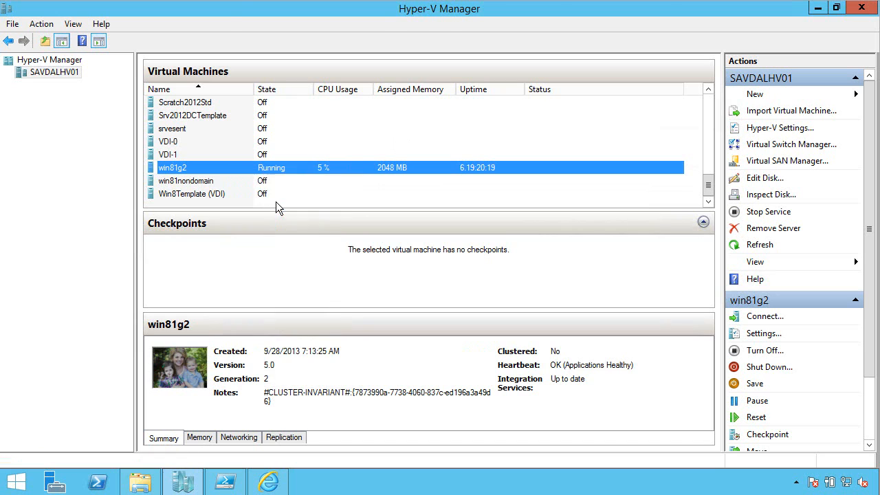
{"action": "left_click", "coordinate": [763, 332]}
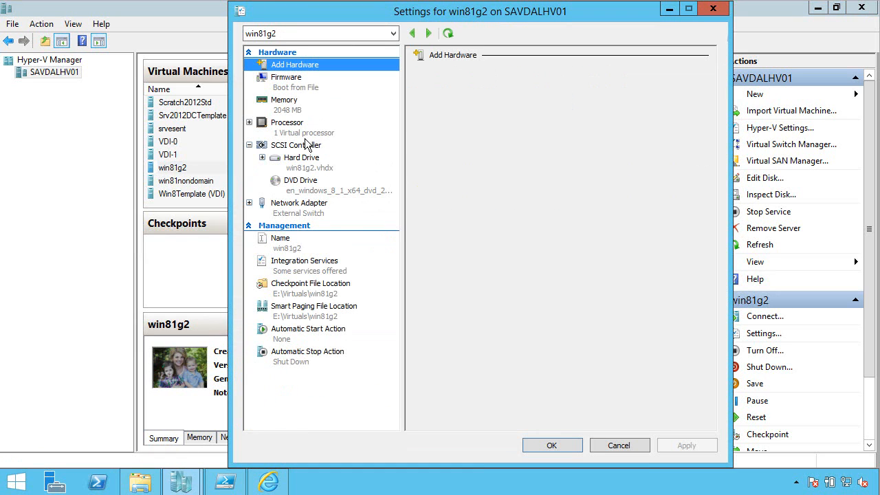
Review win81g2's processor resource controls and running-VM warning, then cancel without changes
{"action": "left_click", "coordinate": [287, 123]}
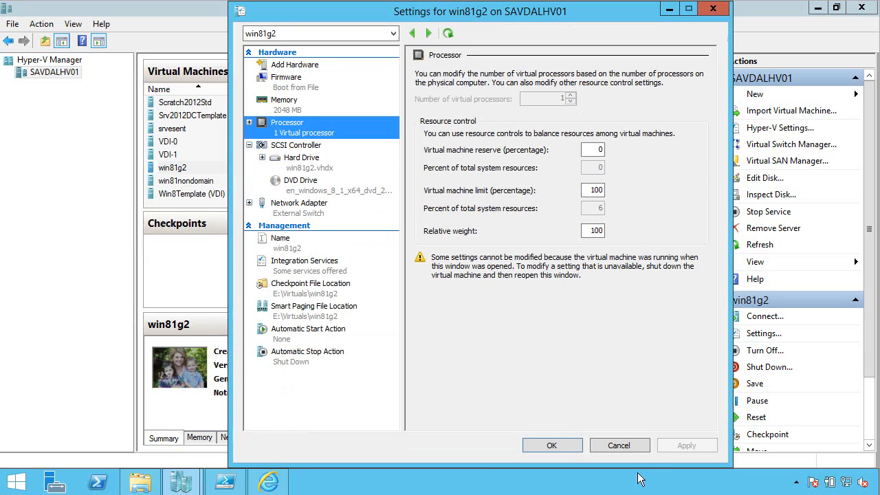
{"action": "left_click", "coordinate": [618, 444]}
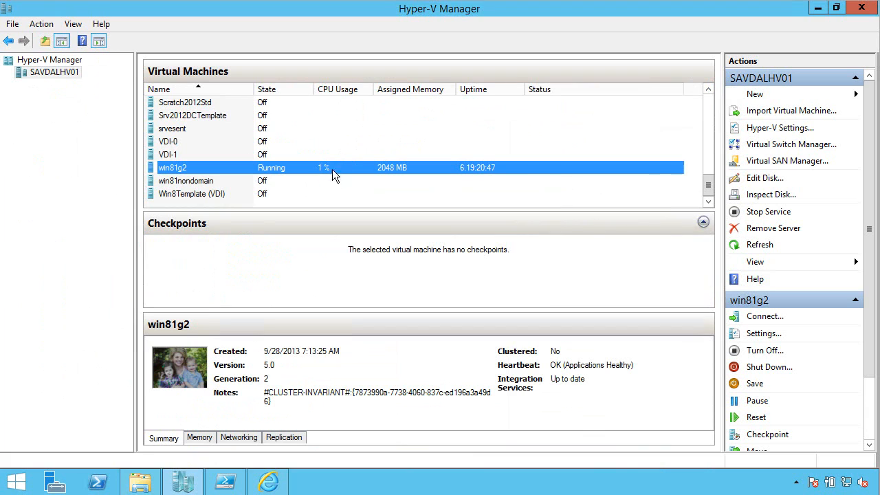
{"action": "mouse_move", "coordinate": [353, 190]}
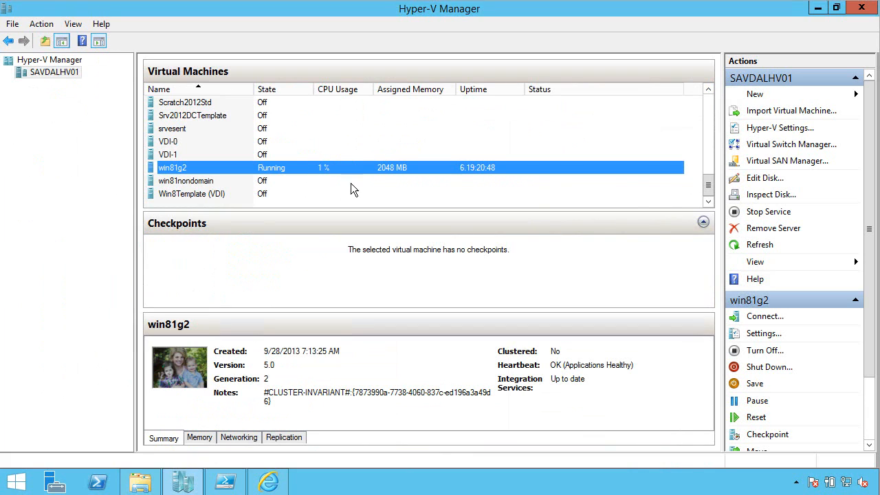